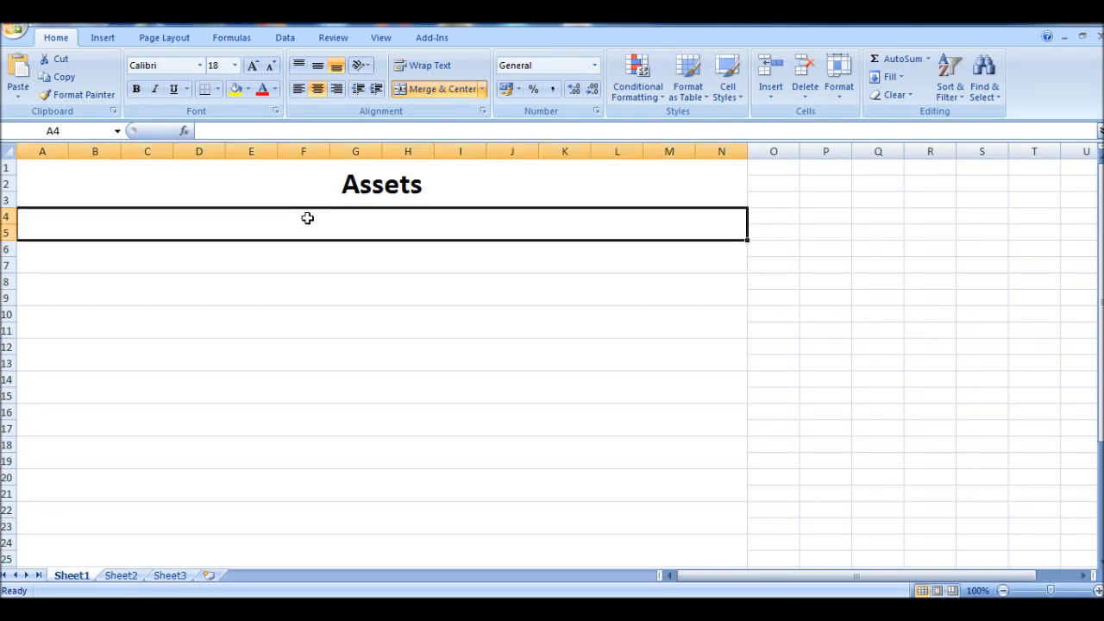
Enter the centred subheading 'Current Assets' in A4 beneath the Assets title.
{"action": "type", "text": "Cu"}
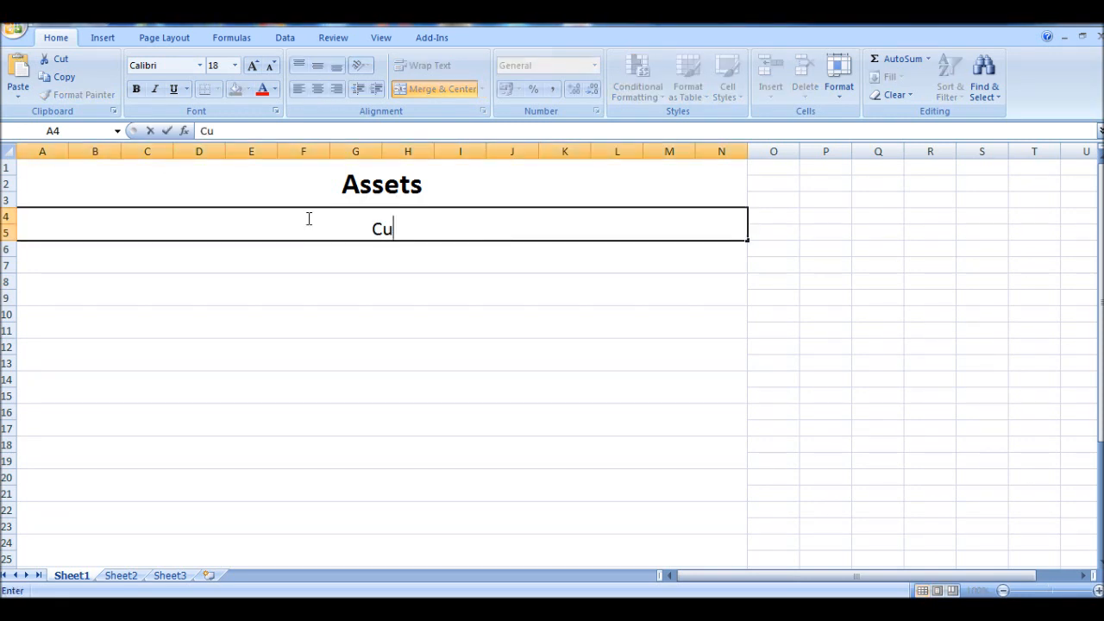
{"action": "type", "text": "rrent"}
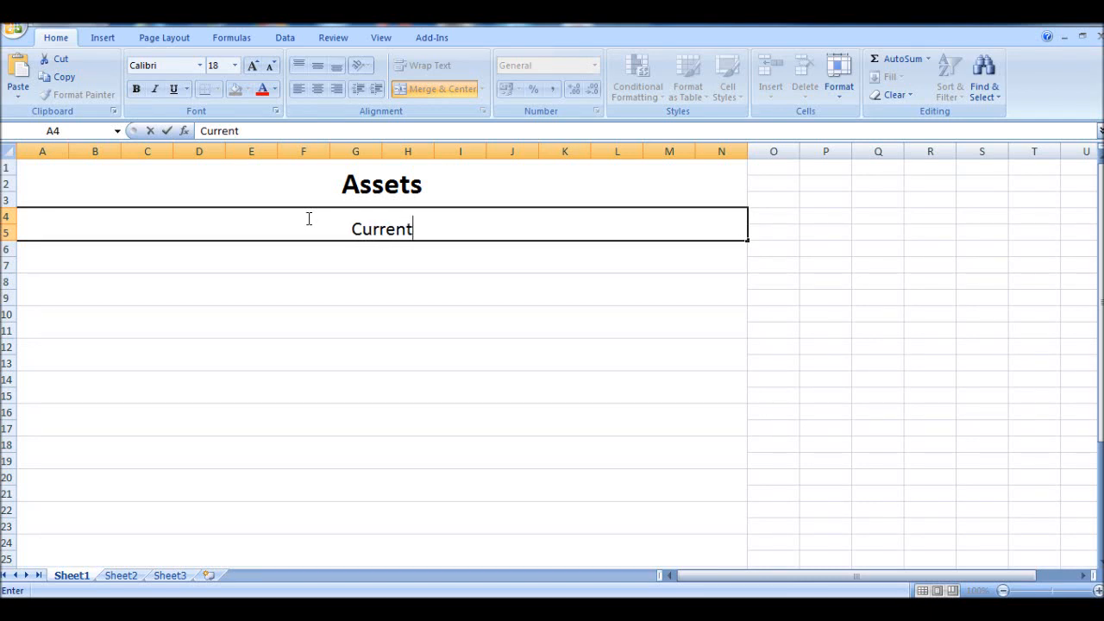
{"action": "type", "text": "Assets"}
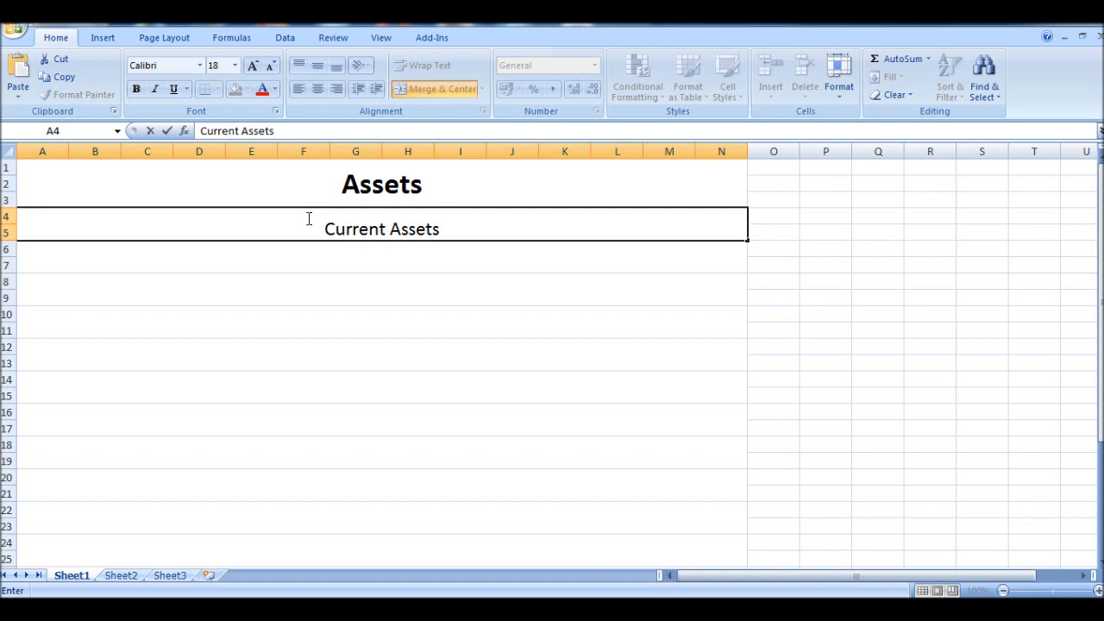
{"action": "key", "text": "Enter"}
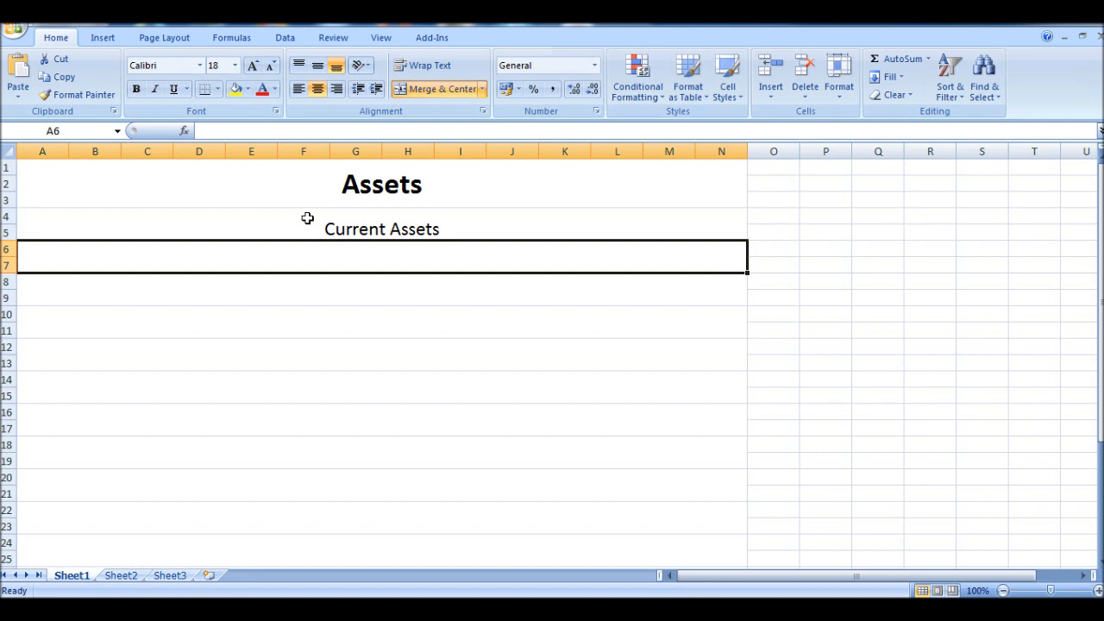
Enter Bank, Cash and Stock in A6, A8 and A10, correcting the Stock typo.
{"action": "type", "text": "B"}
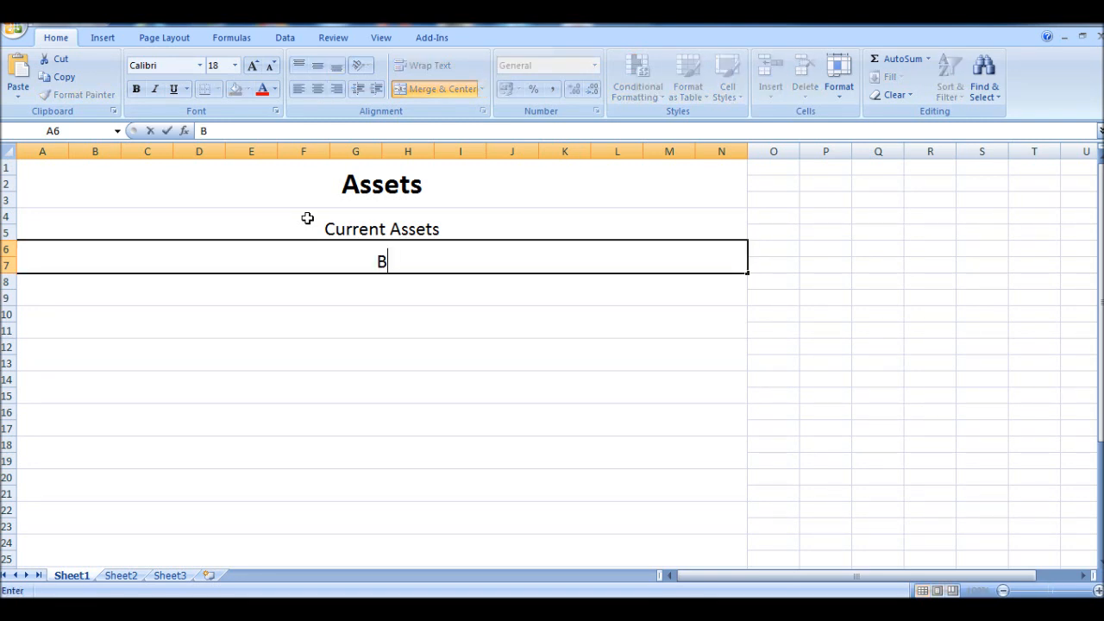
{"action": "type", "text": "ank"}
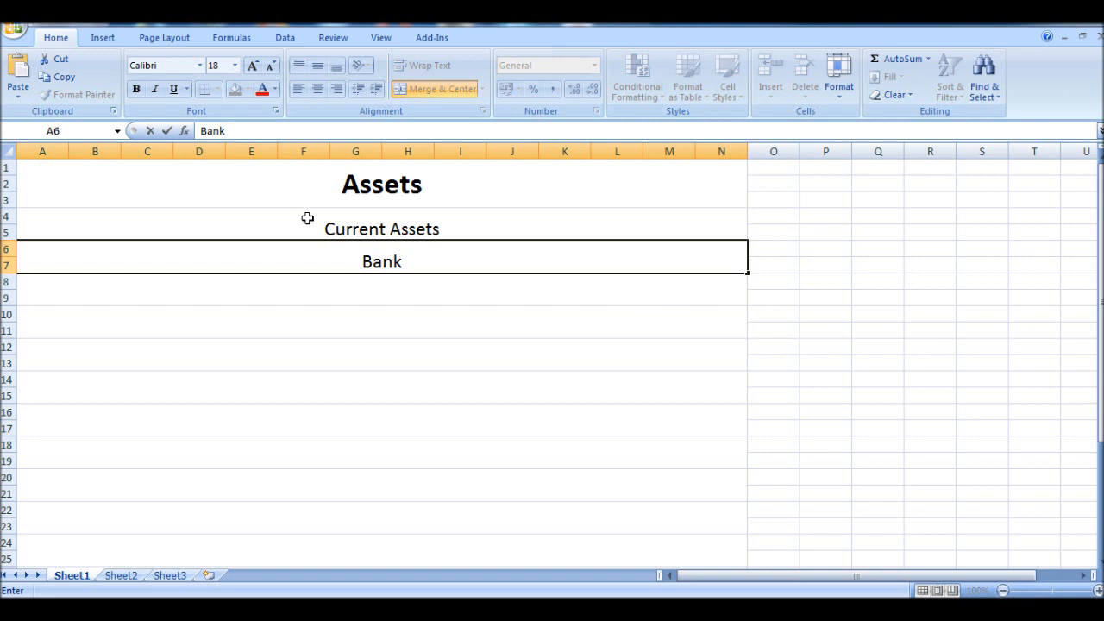
{"action": "key", "text": "Enter"}
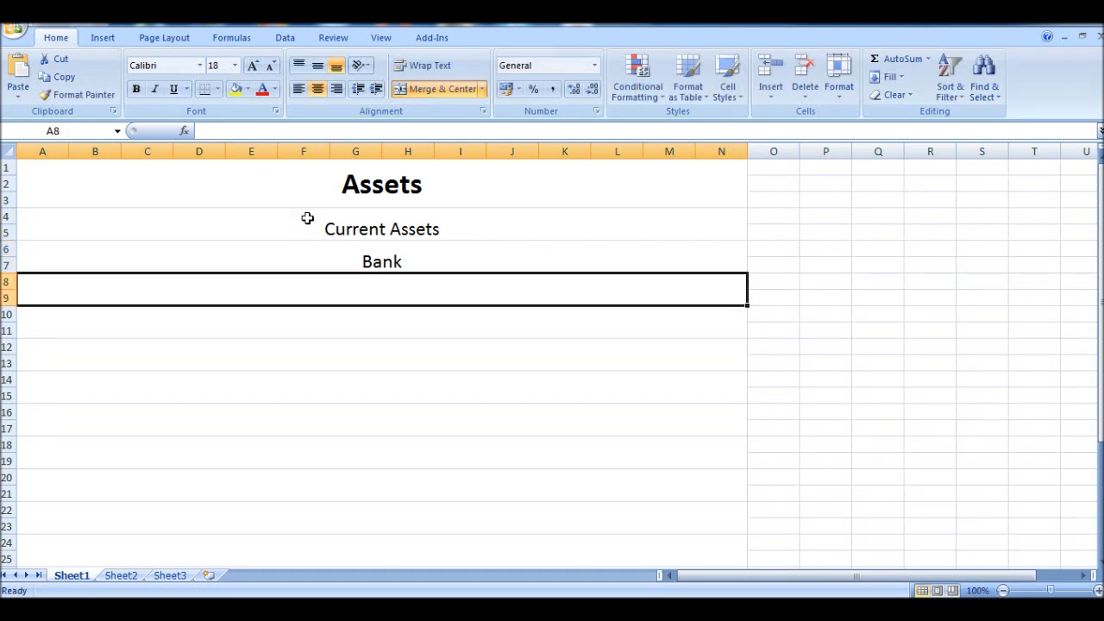
{"action": "type", "text": "Cash"}
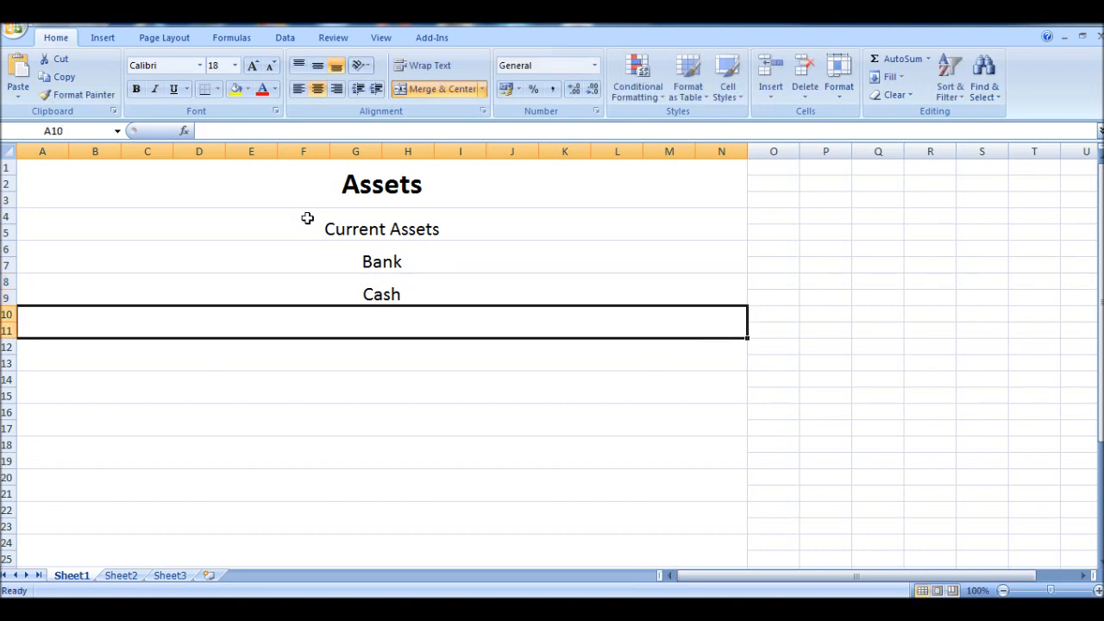
{"action": "type", "text": "Sr="}
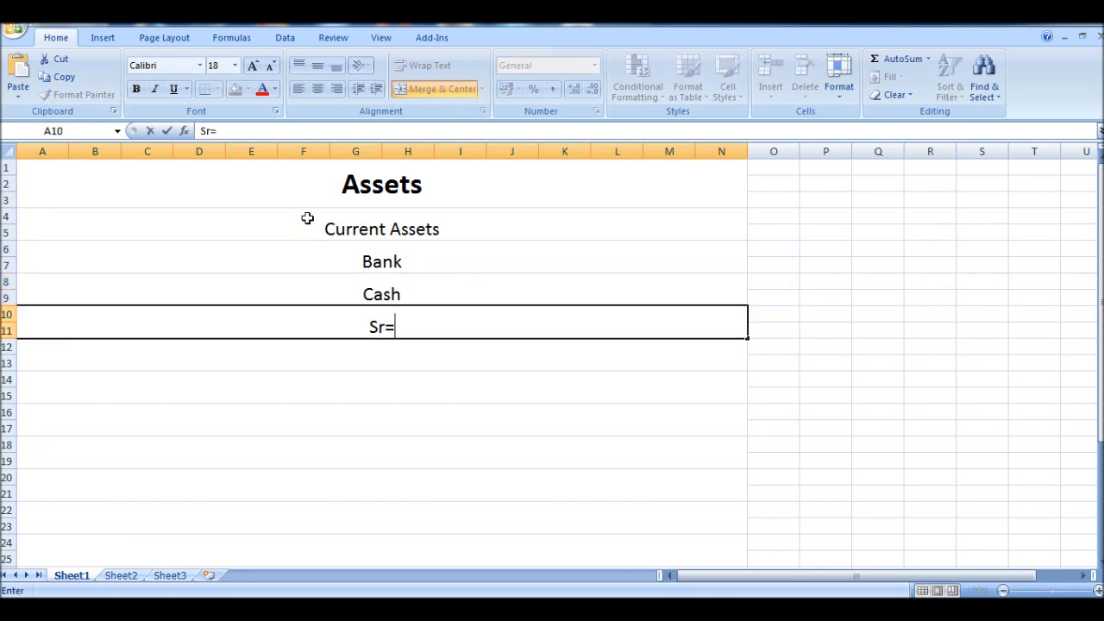
{"action": "type", "text": "tock"}
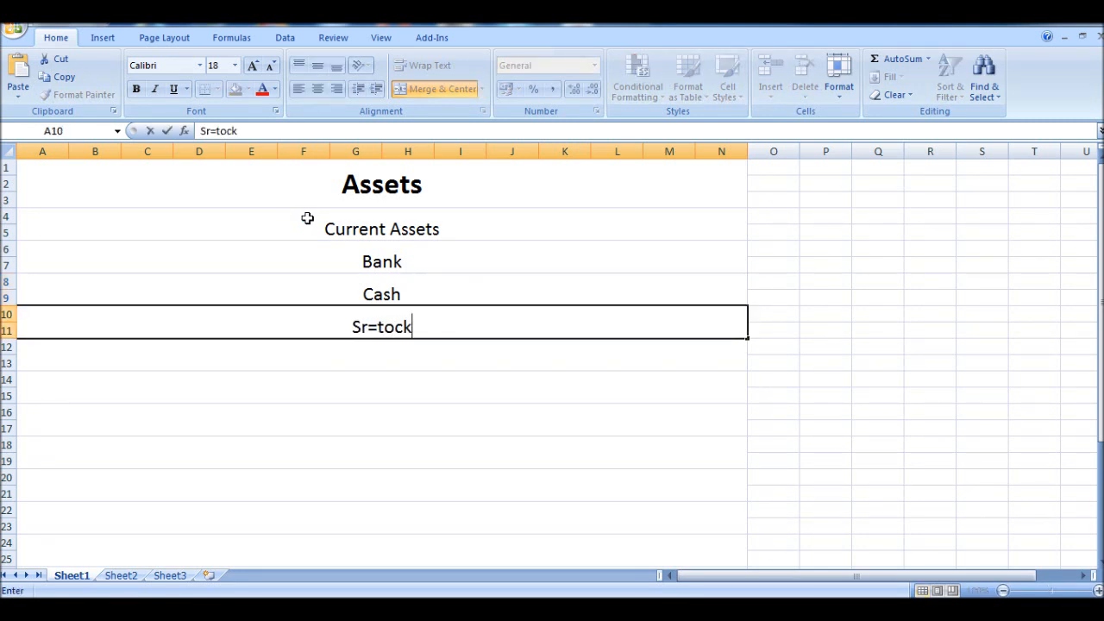
{"action": "type", "text": "St"}
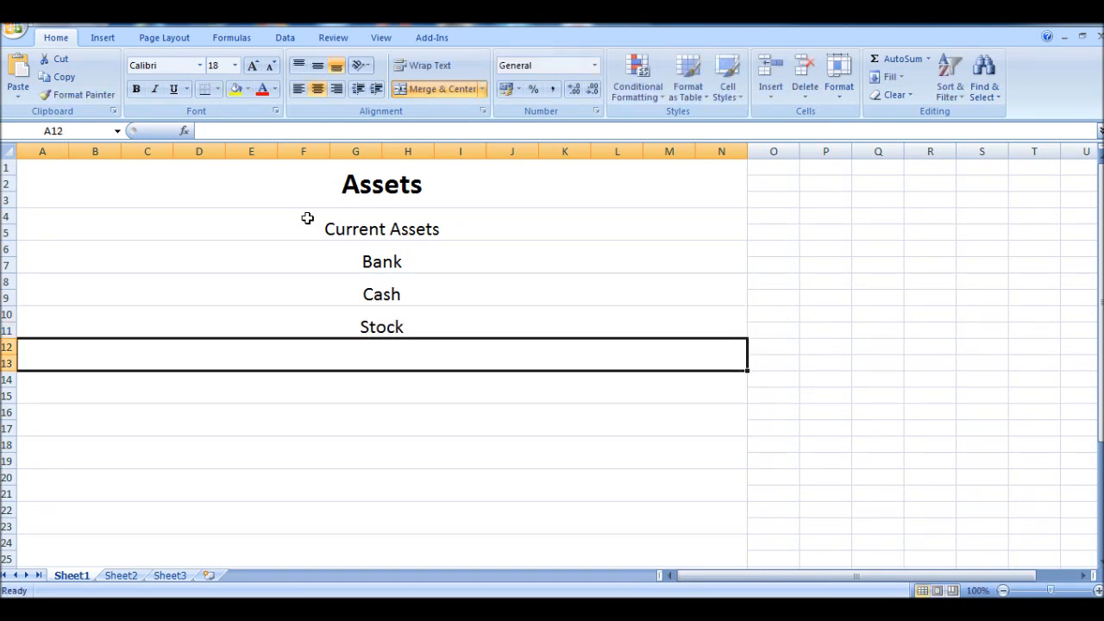
Enter 'Meney owed credit customers' in A12 as the fourth current asset.
{"action": "type", "text": "M"}
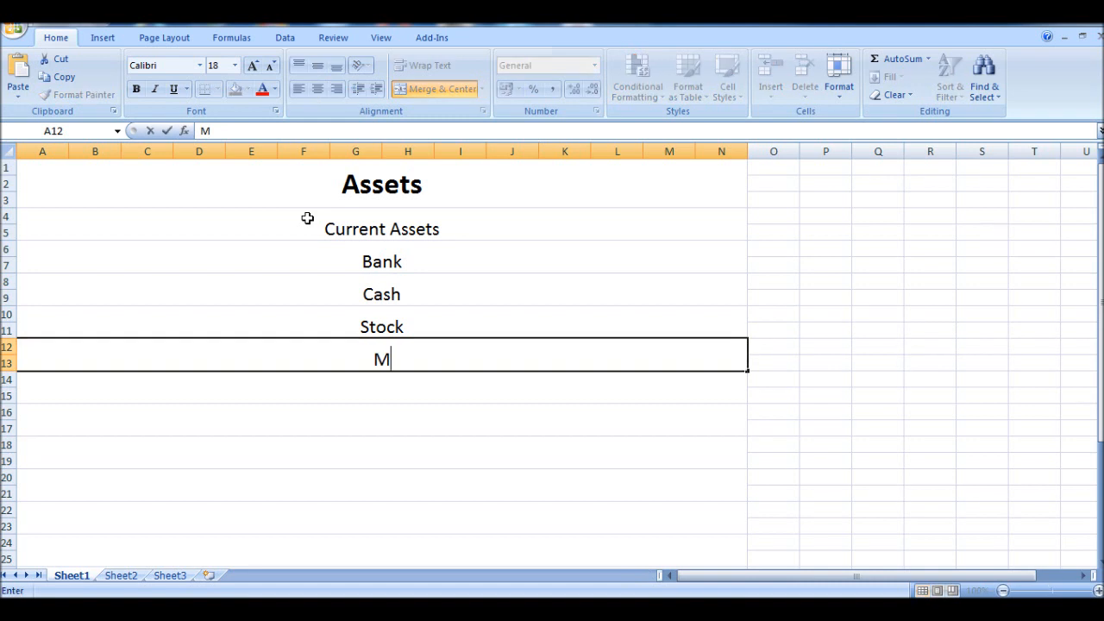
{"action": "type", "text": "eney owed credit customers"}
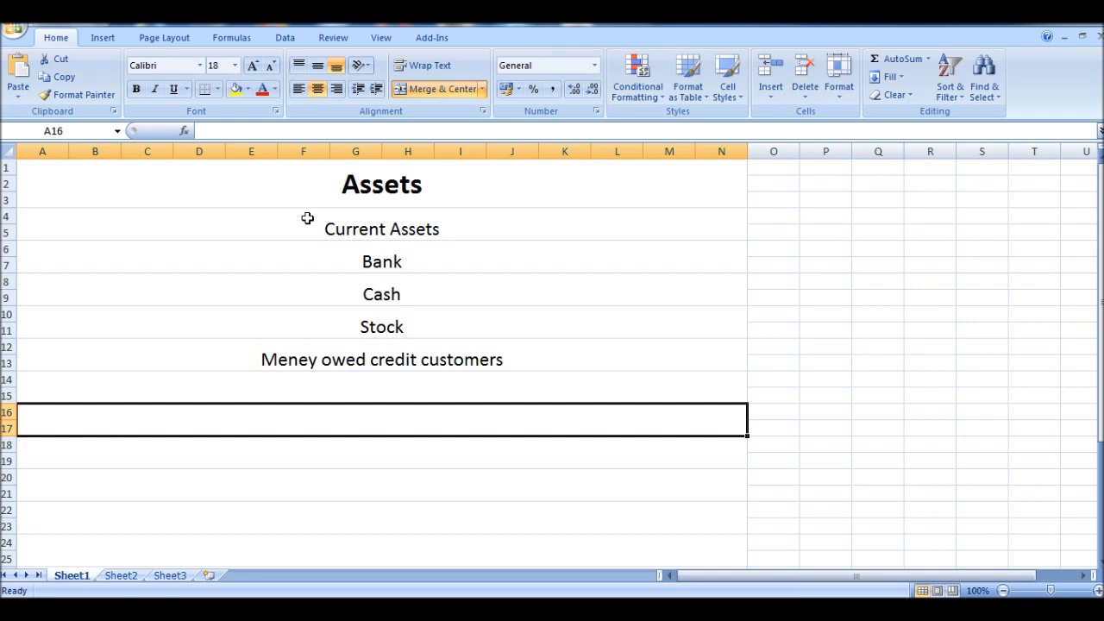
Enter the centred 'Fixed Assets' heading in A16 after a blank row.
{"action": "type", "text": "F"}
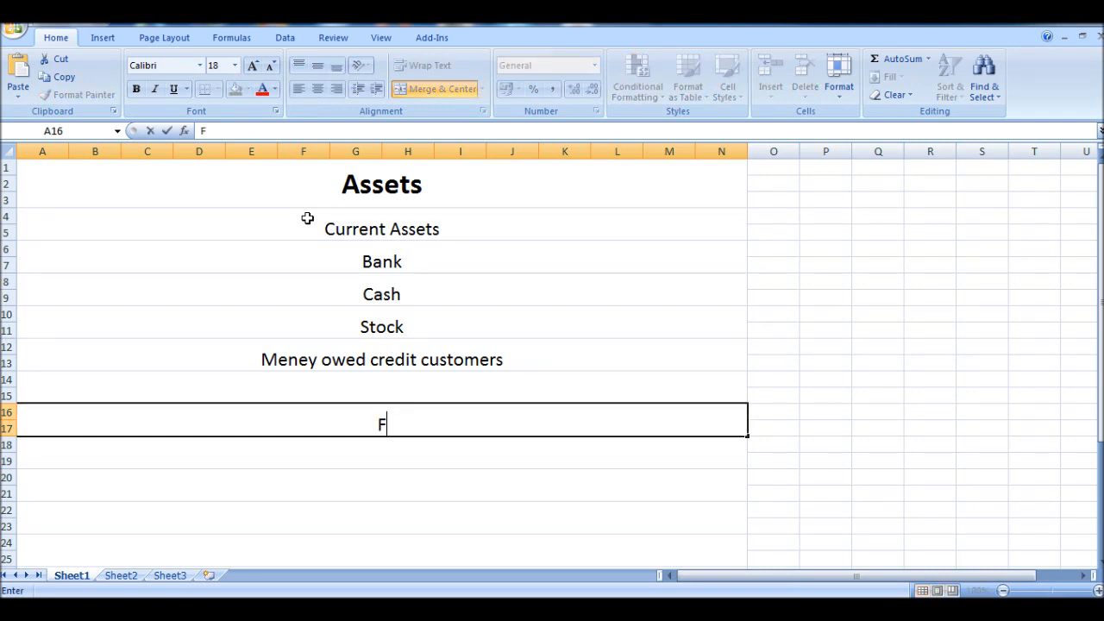
{"action": "type", "text": "ixed"}
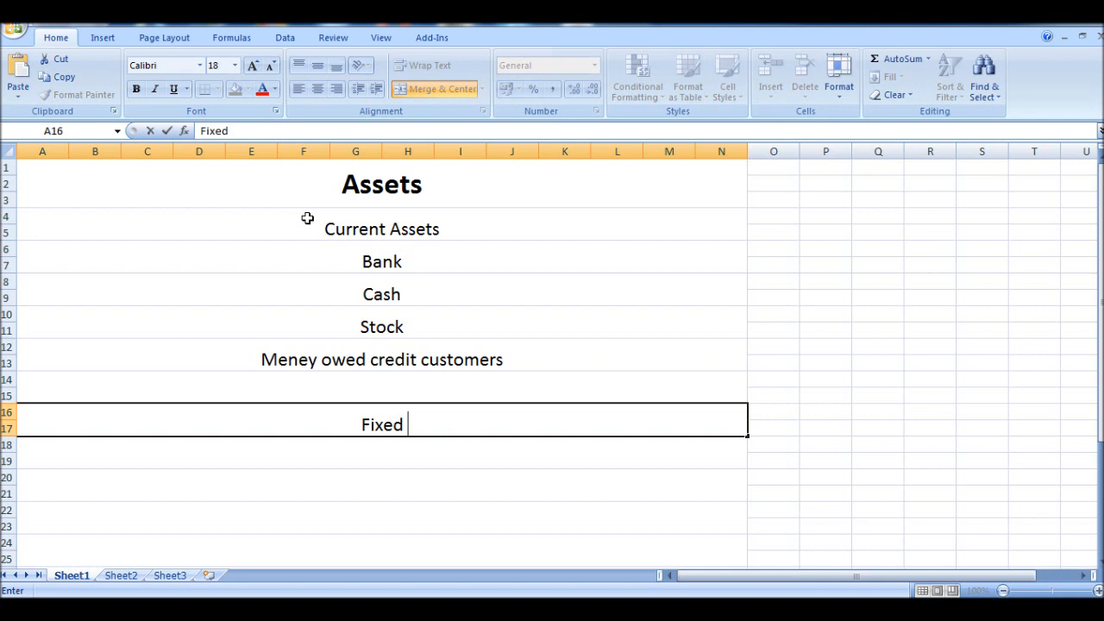
{"action": "type", "text": "Asset"}
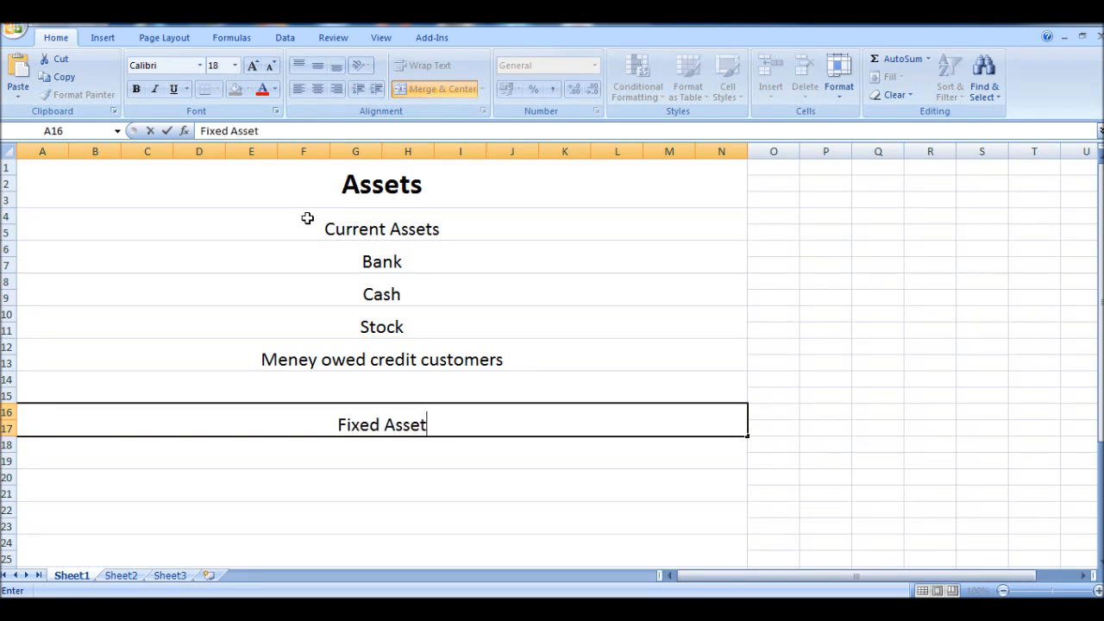
{"action": "key", "text": "Enter"}
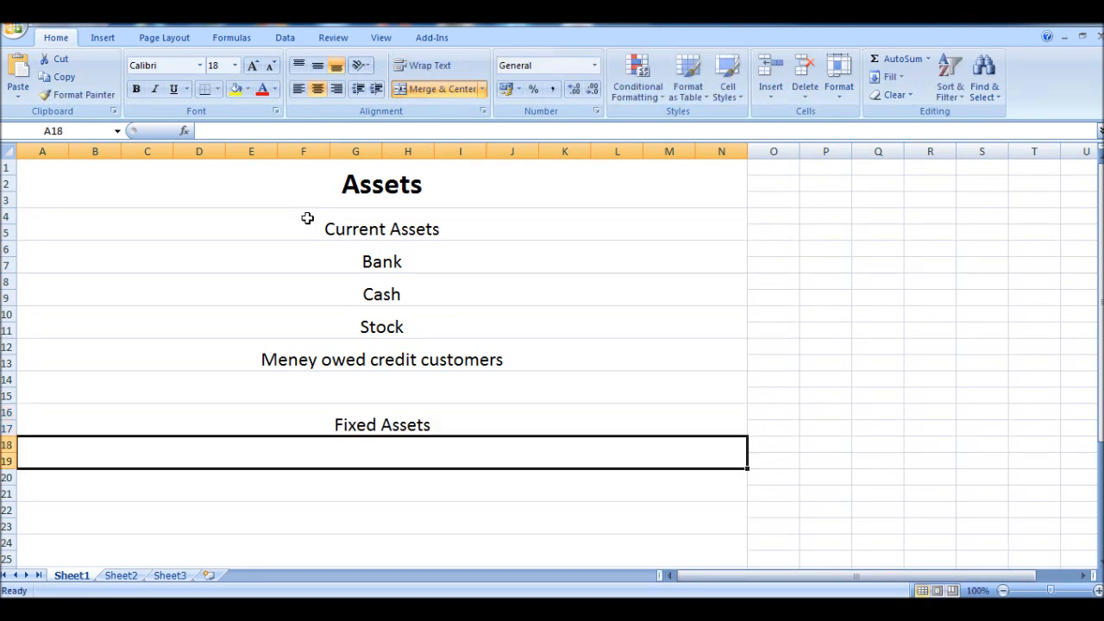
Enter 'Propert, Plant & Equipm' in A18 beneath the Fixed Assets heading.
{"action": "type", "text": "Pr"}
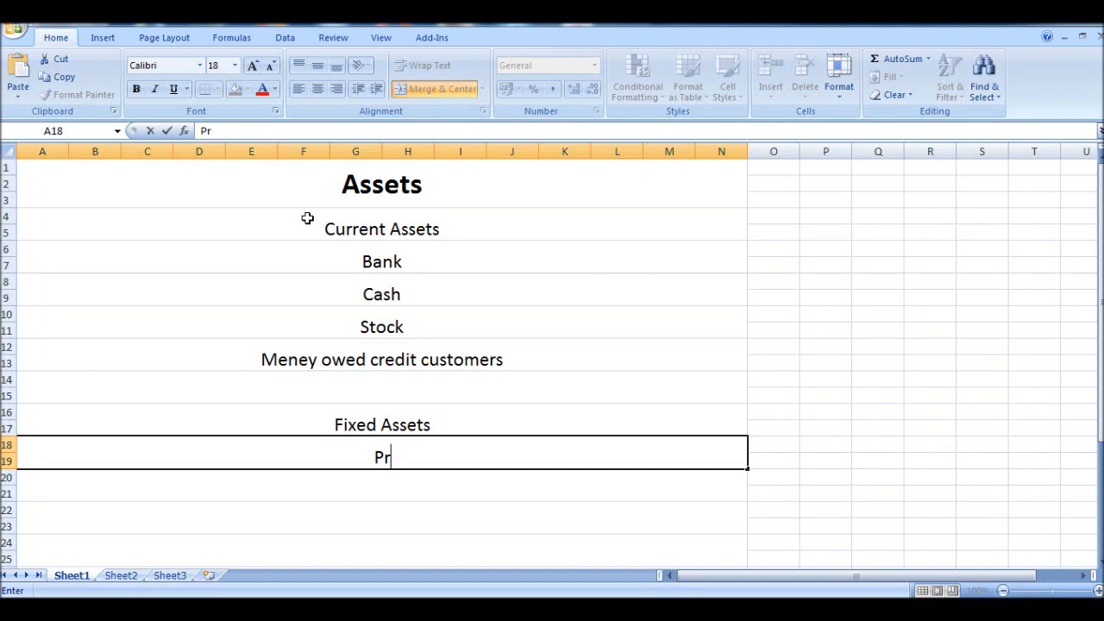
{"action": "type", "text": "opert,"}
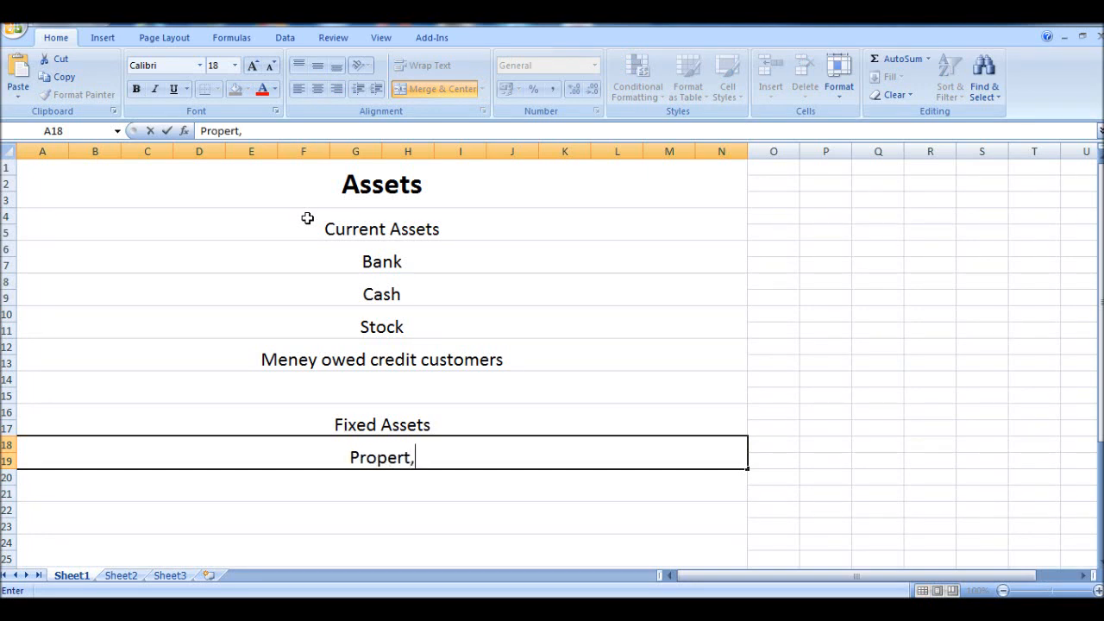
{"action": "type", "text": "Pl"}
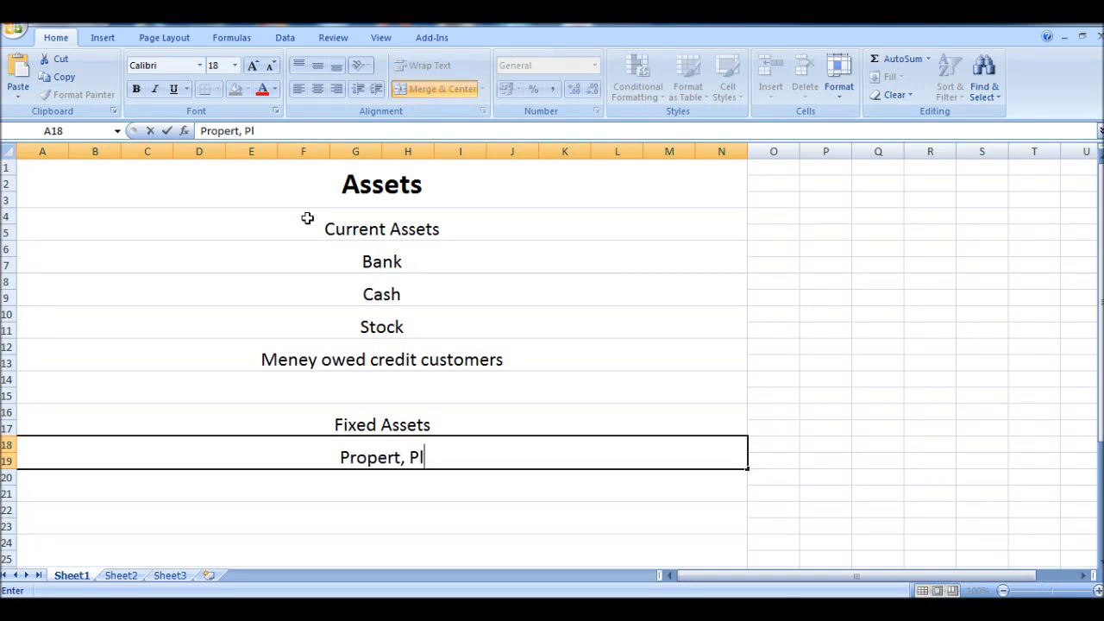
{"action": "type", "text": "ant"}
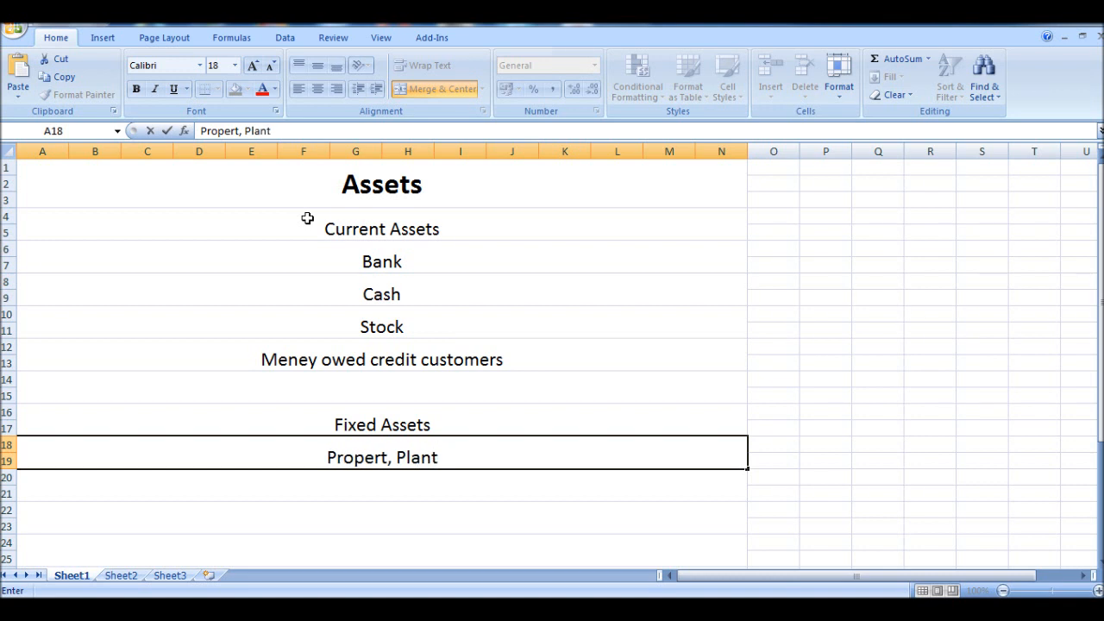
{"action": "type", "text": "& E"}
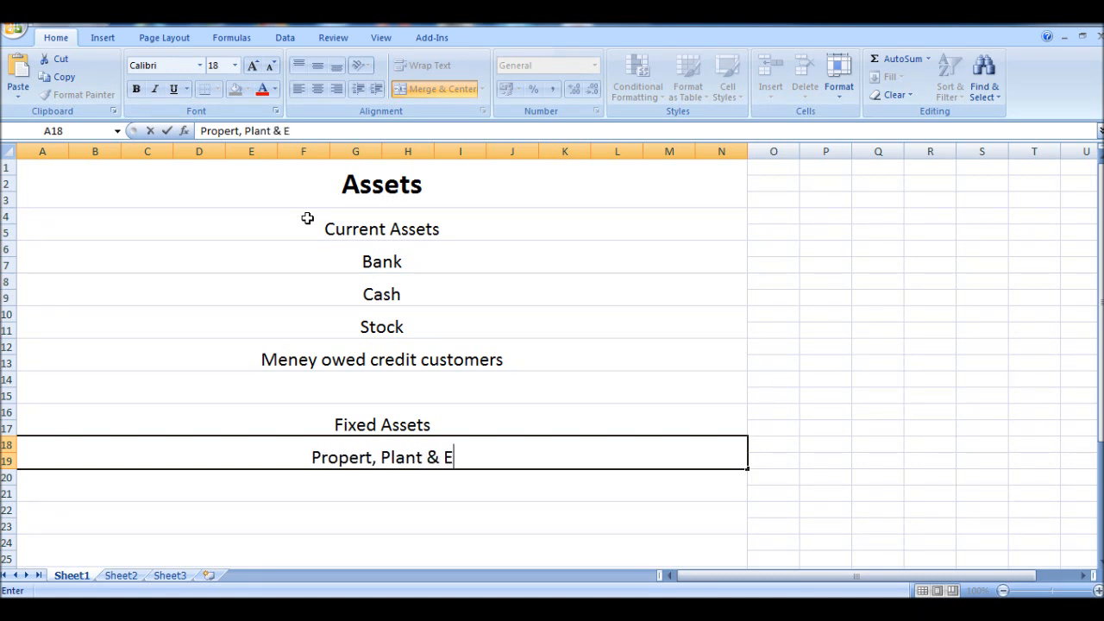
{"action": "type", "text": "quipm"}
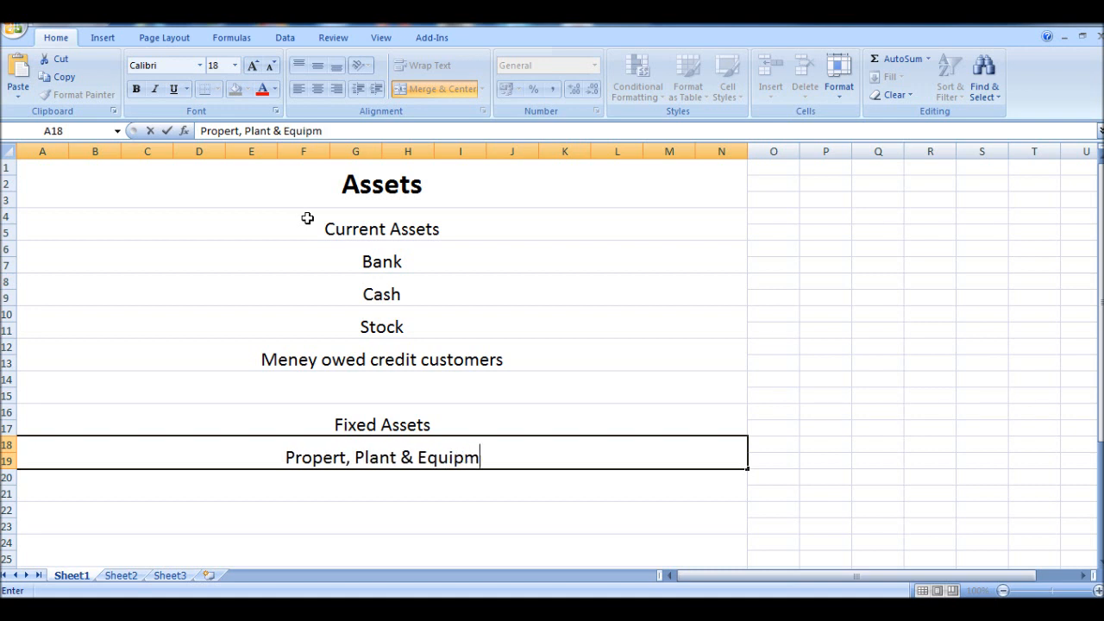
{"action": "key", "text": "Enter"}
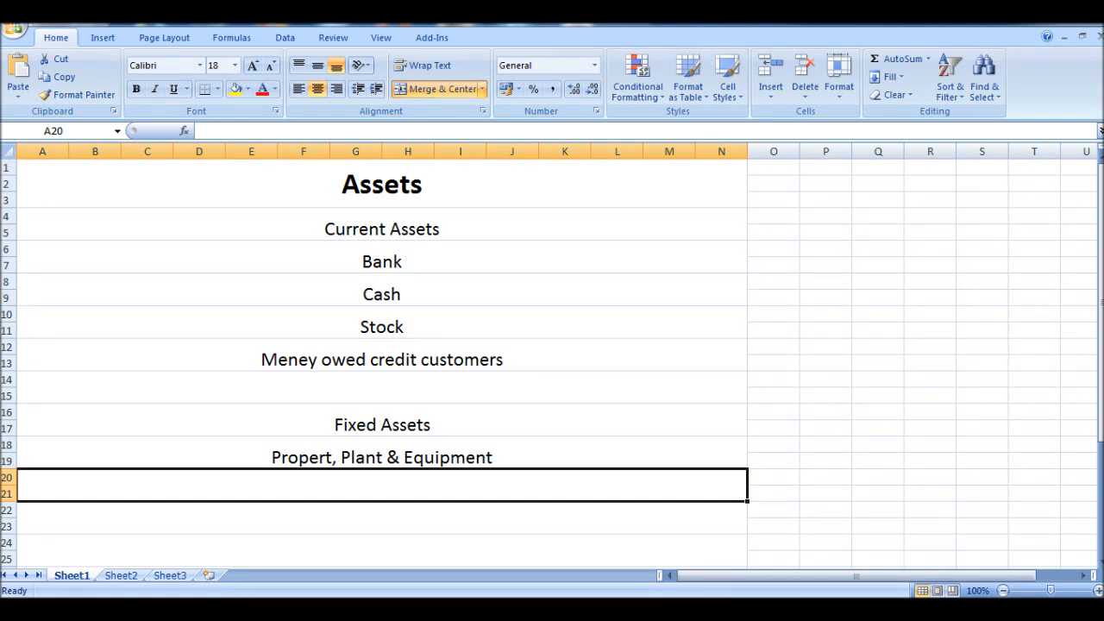
{"action": "mouse_move", "coordinate": [831, 197]}
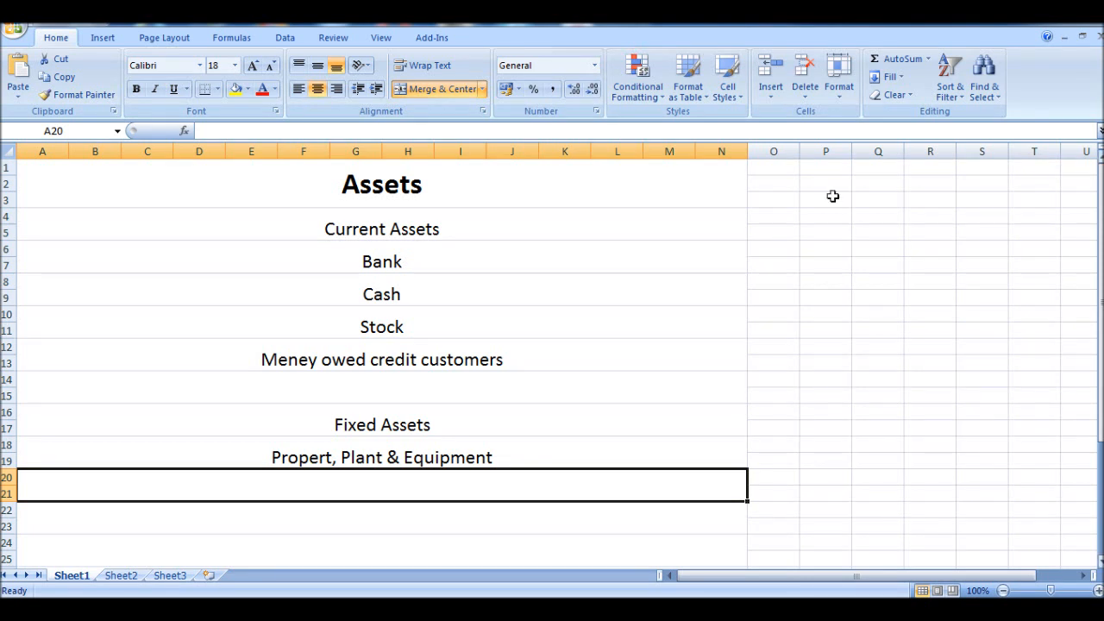